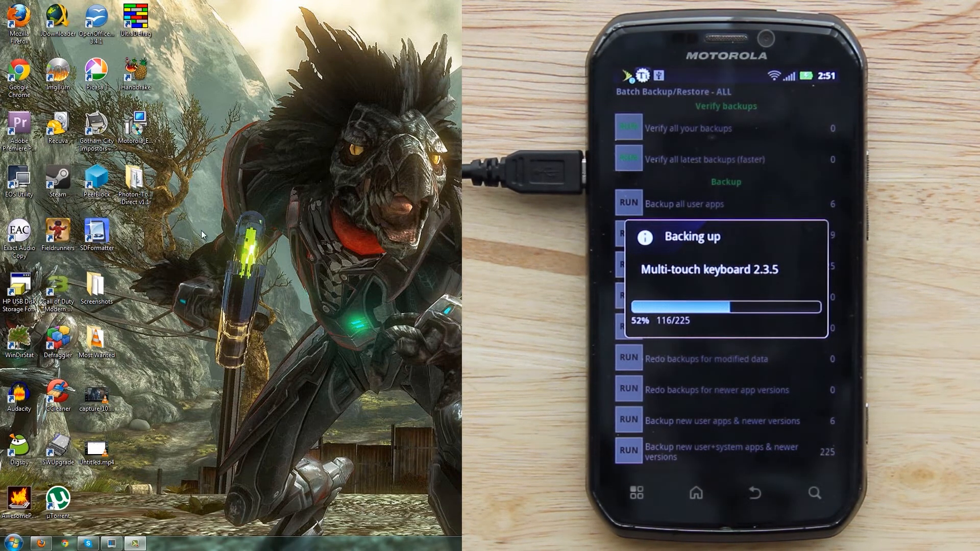
- Open the Photon-Torpedo Direct v1.1 folder from the desktop in Explorer
{"action": "double_click", "coordinate": [135, 182]}
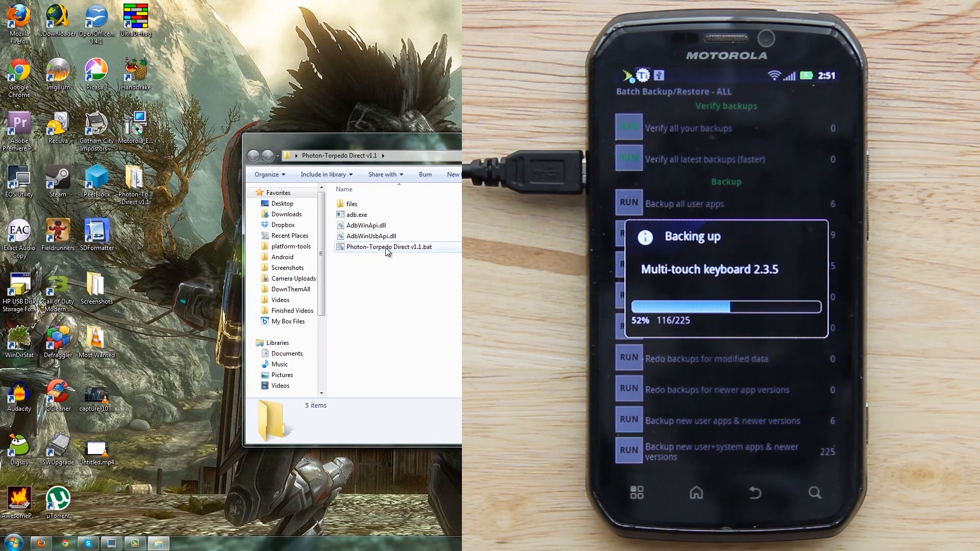
- Launch Photon-Torpedo Direct v1.1.bat and choose option 1, Root, from its menu
{"action": "double_click", "coordinate": [389, 247]}
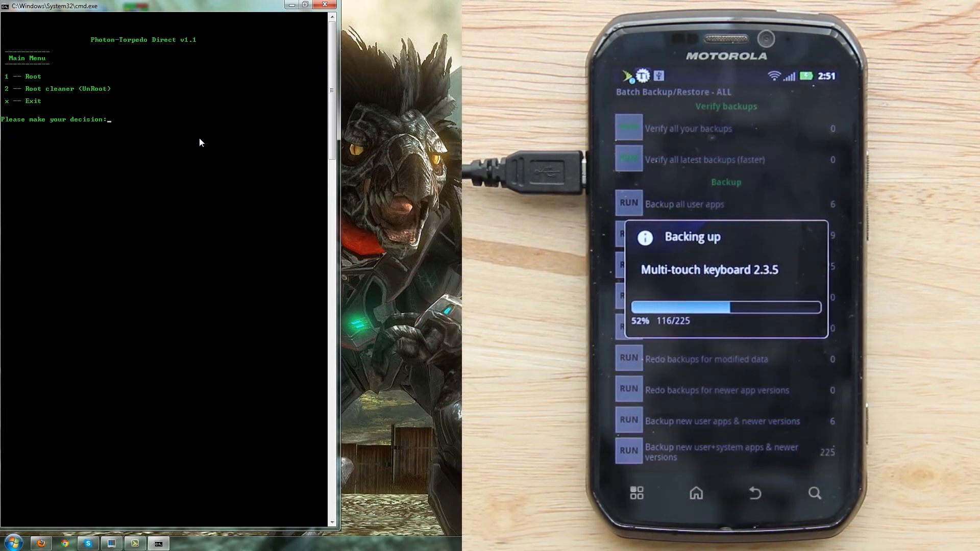
{"action": "type", "text": "1"}
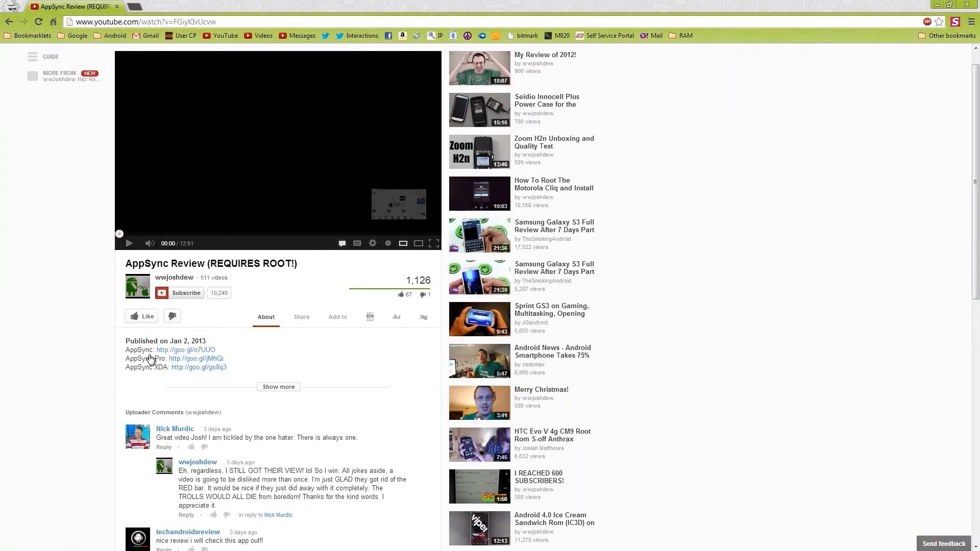
{"action": "mouse_move", "coordinate": [186, 296]}
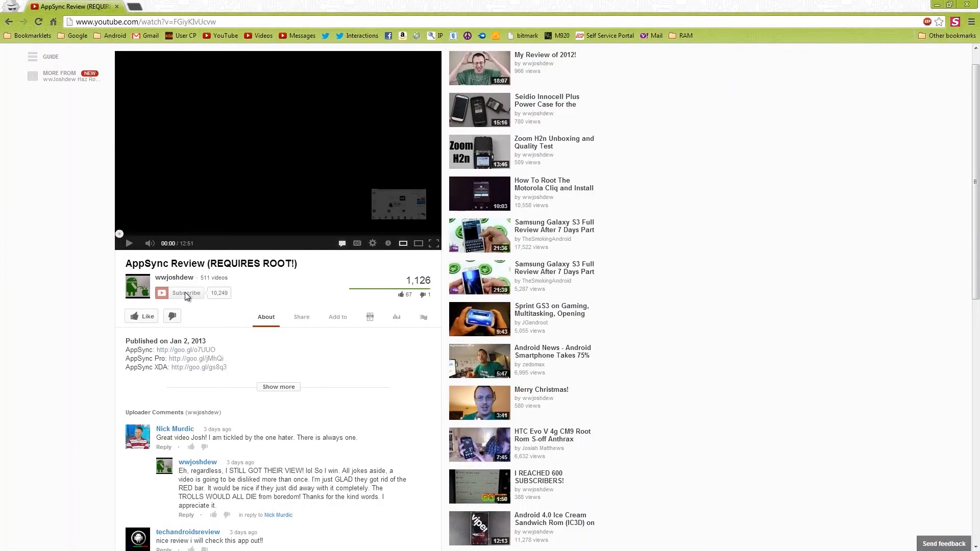